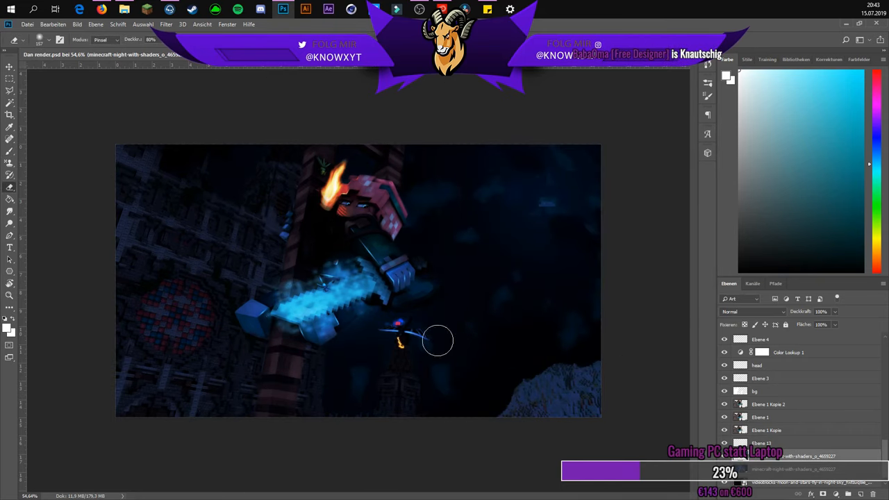
pyautogui.moveTo(575, 154)
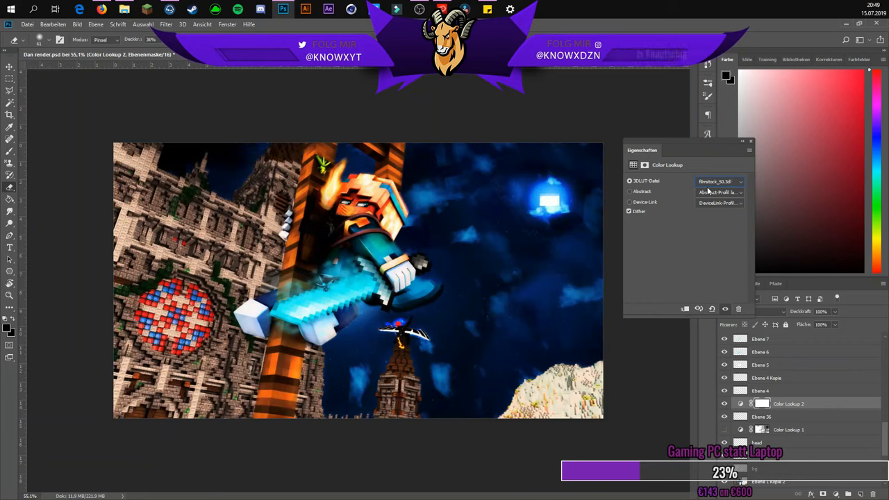
# Switch Color Lookup 2 to a different 3DLUT preset for a cooler, muted tone
pyautogui.click(719, 181)
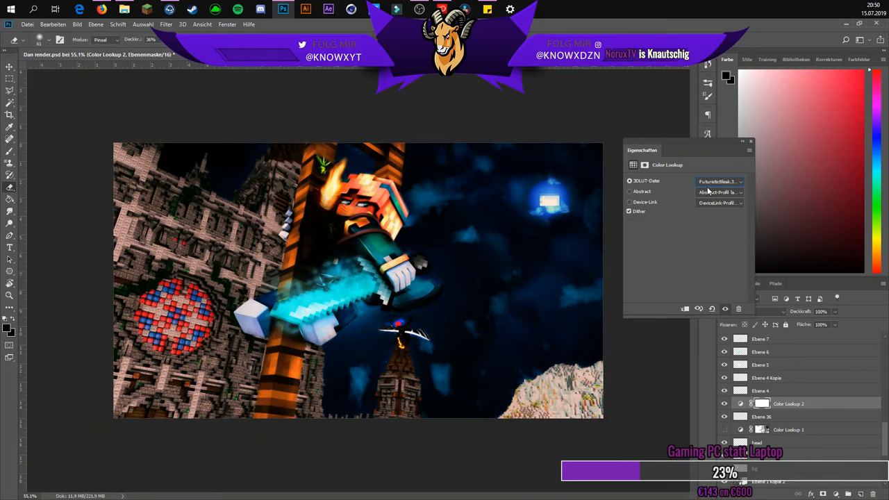